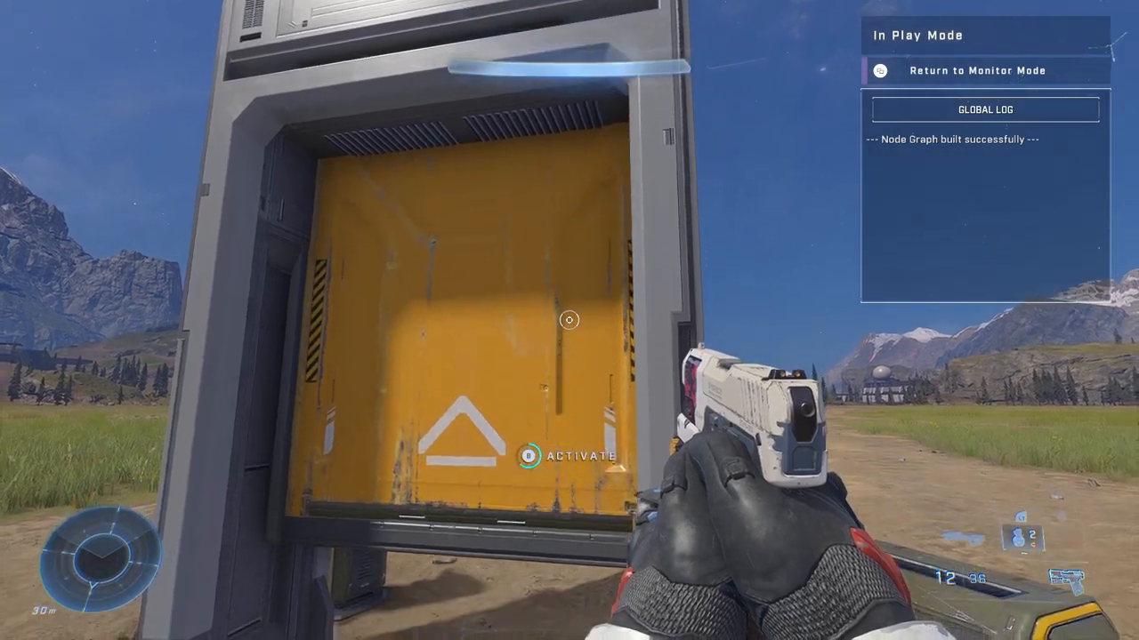
Leave play mode and return to the node graph with the door's Up and Down Vector3 variables.
click(984, 70)
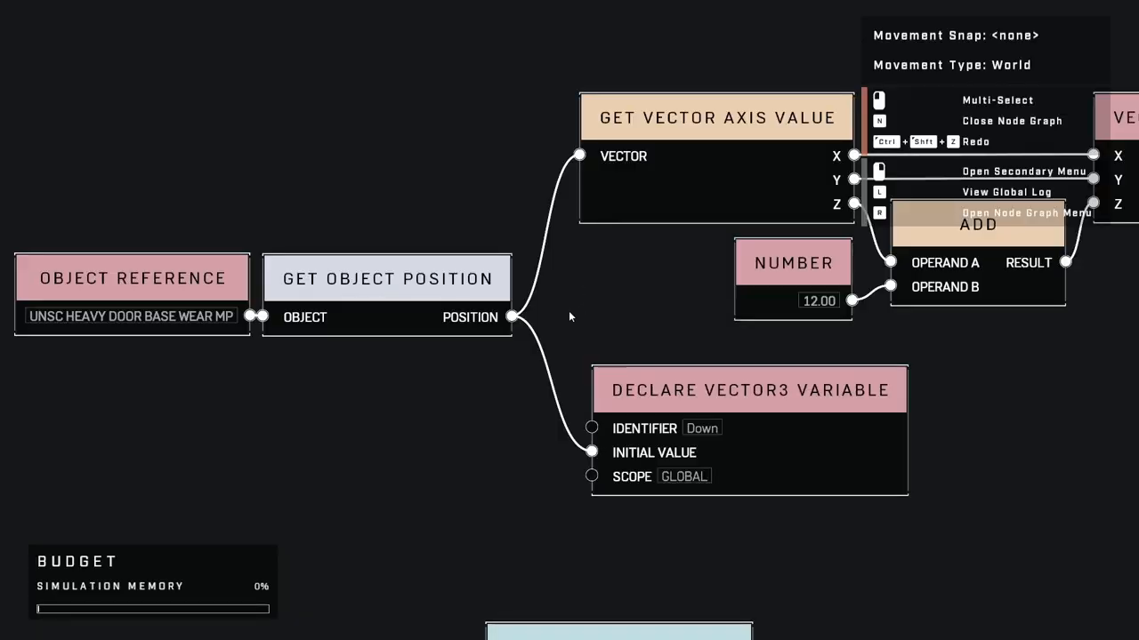
mouse_move(683, 341)
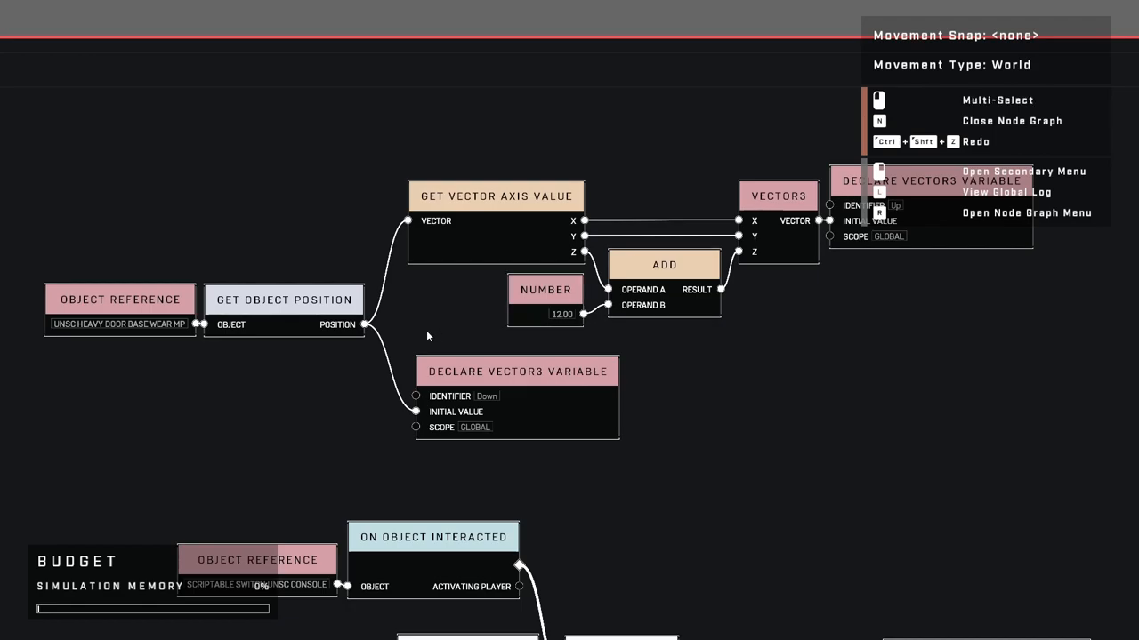
mouse_move(460, 312)
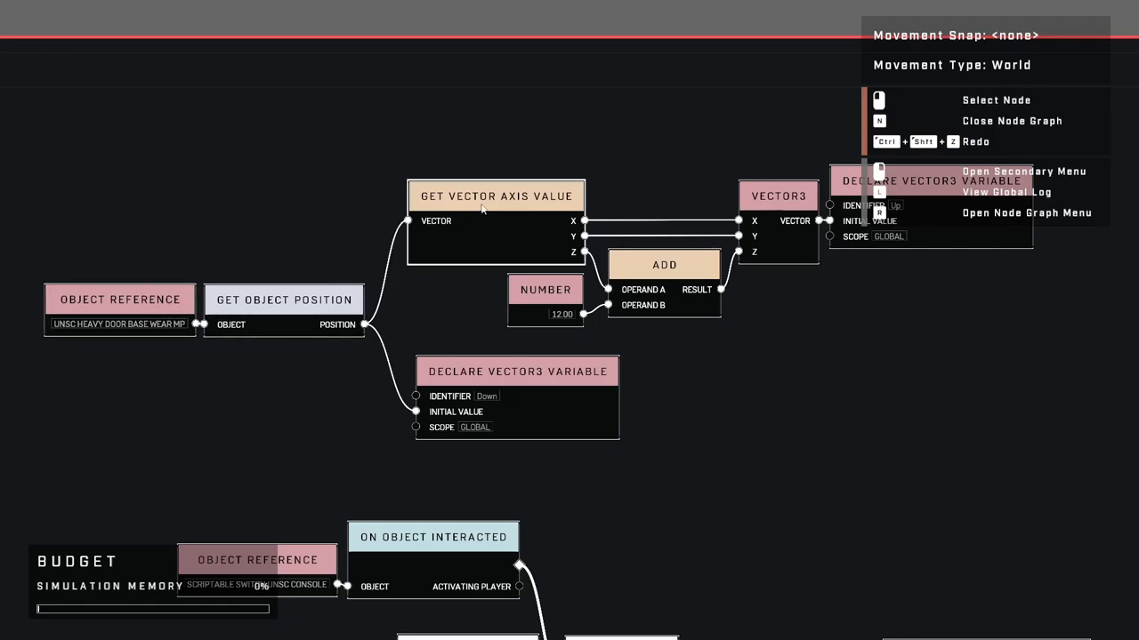
mouse_move(445, 246)
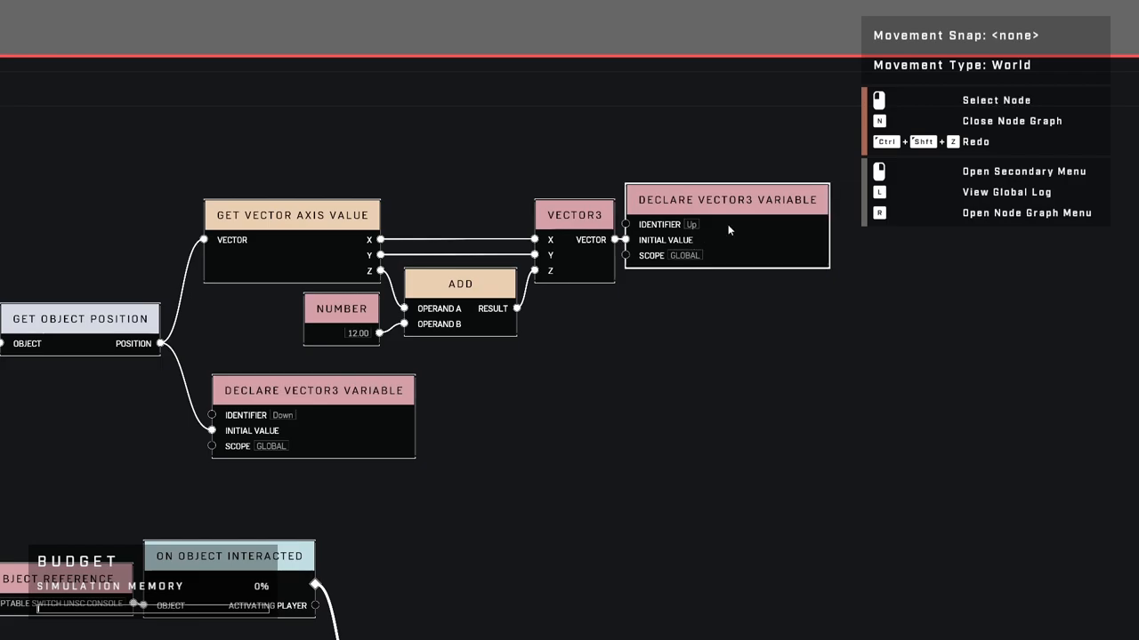
mouse_move(722, 238)
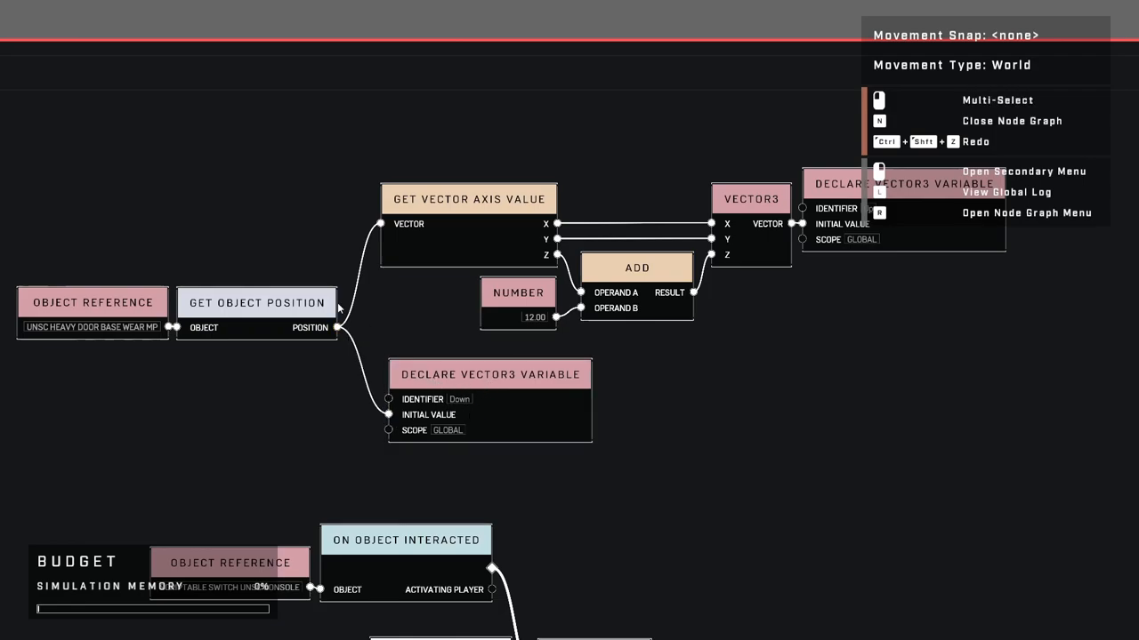
mouse_move(400, 323)
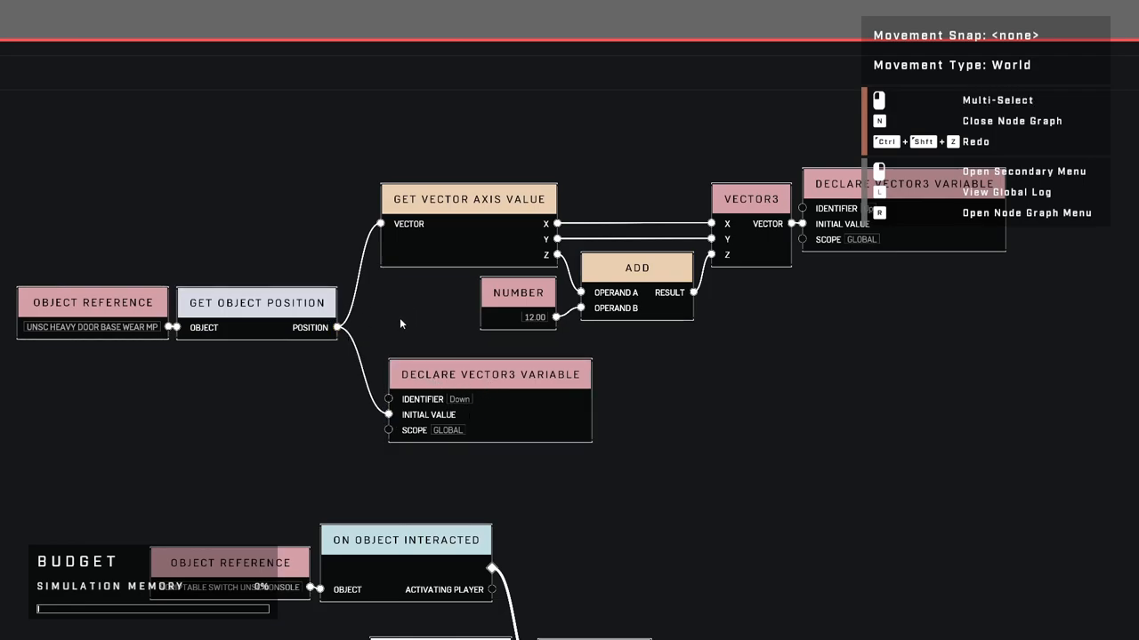
Scroll down to the On Object Interacted event, its Compare and Branch nodes, and Translate Object To Point nodes.
scroll(down, 3)
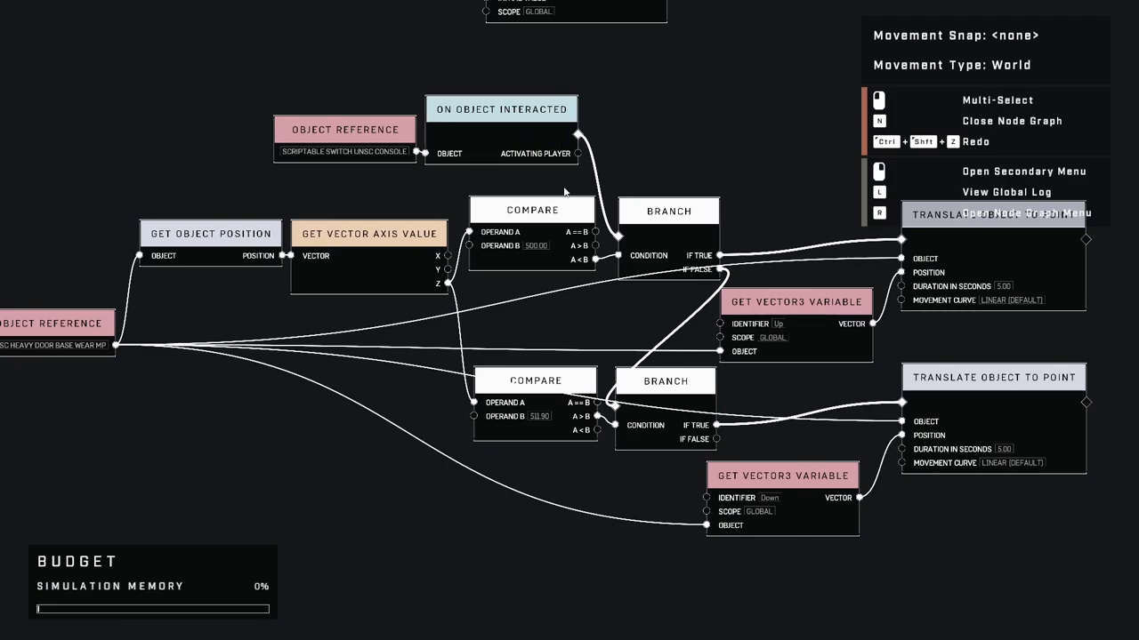
mouse_move(307, 261)
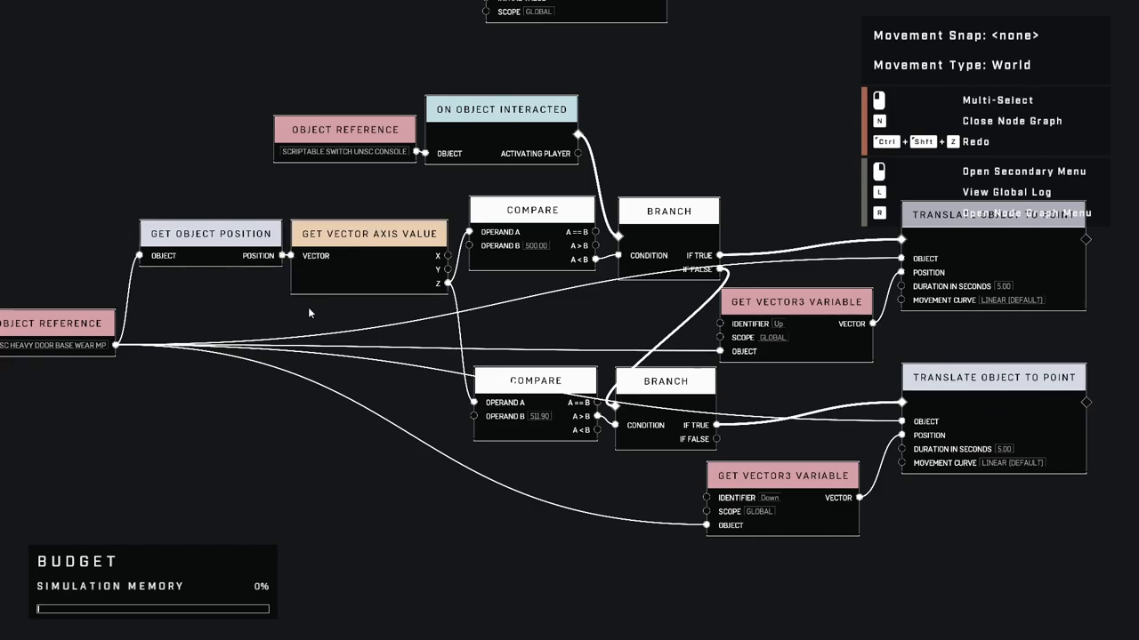
mouse_move(290, 343)
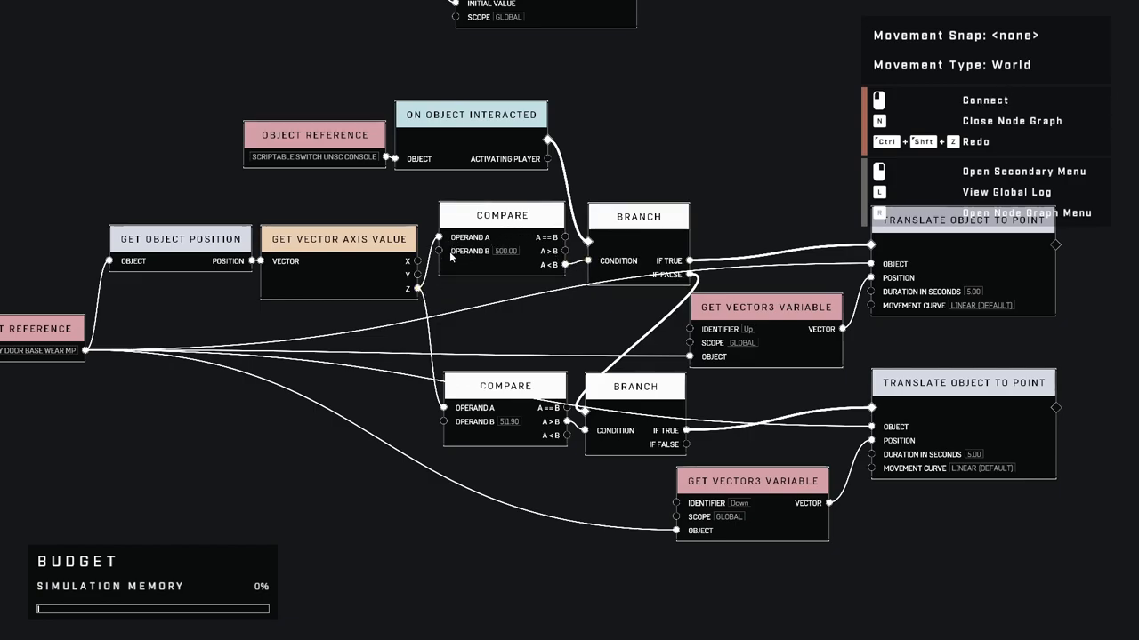
mouse_move(505, 254)
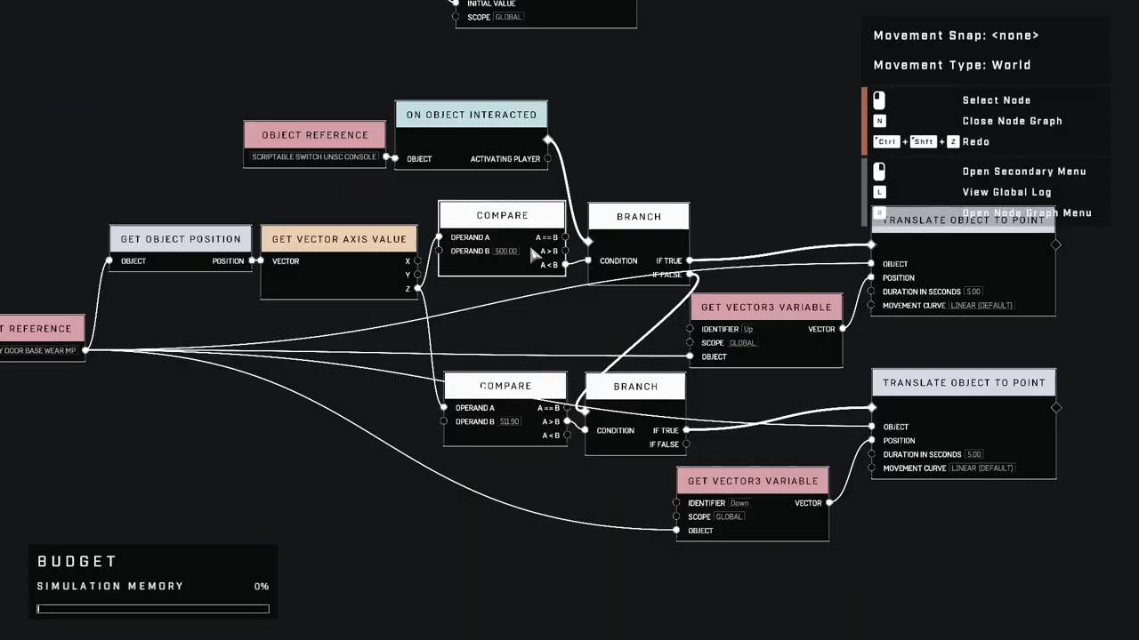
mouse_move(531, 258)
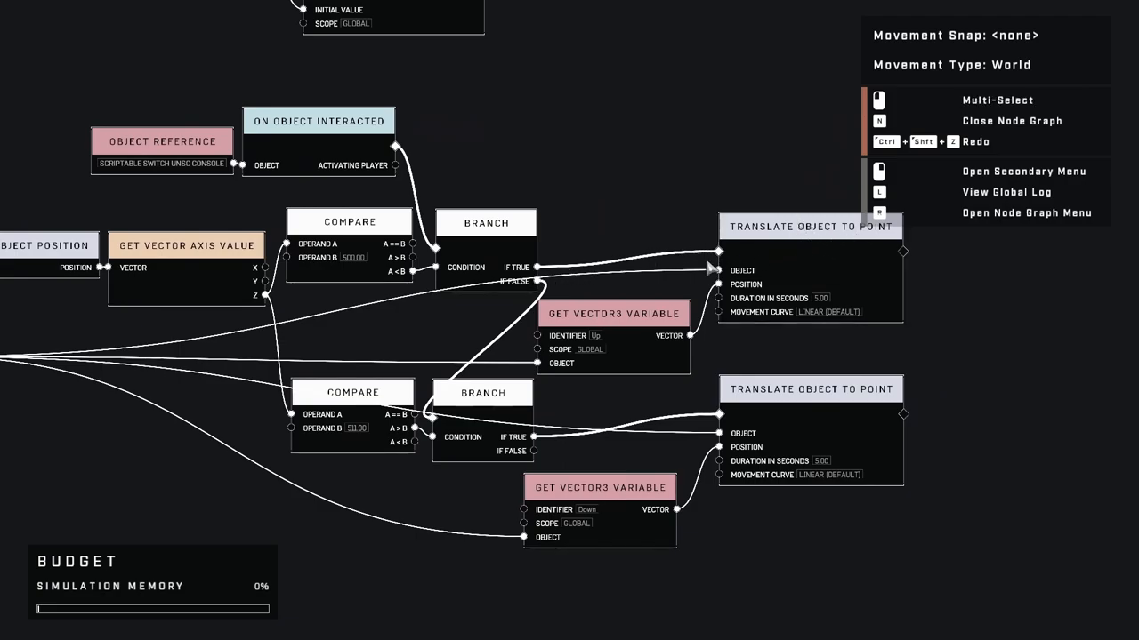
mouse_move(433, 347)
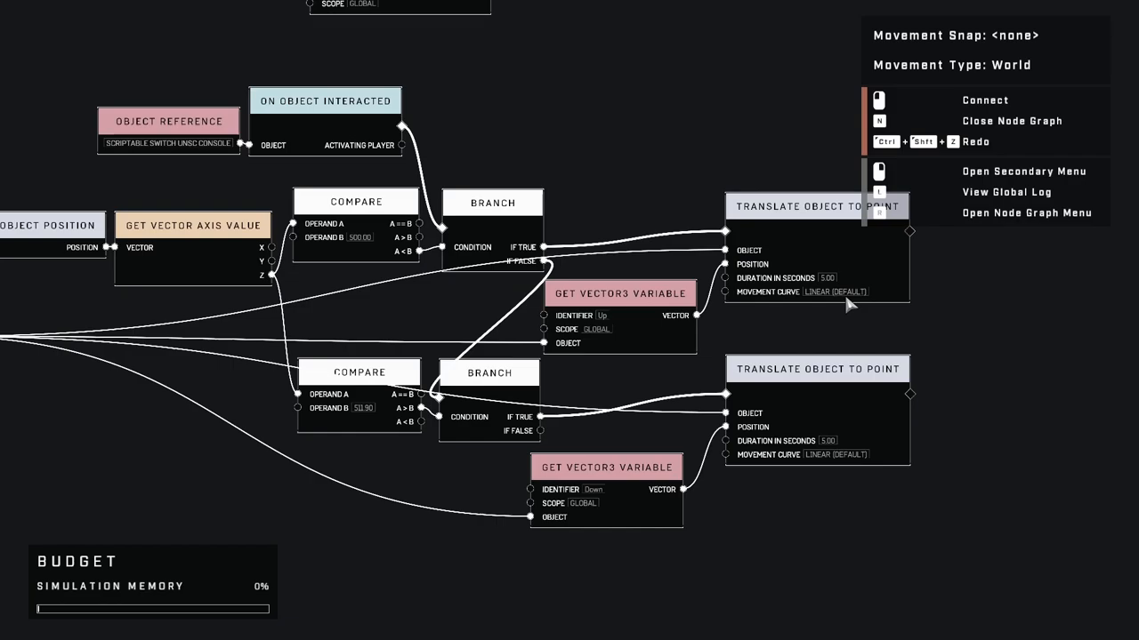
mouse_move(831, 292)
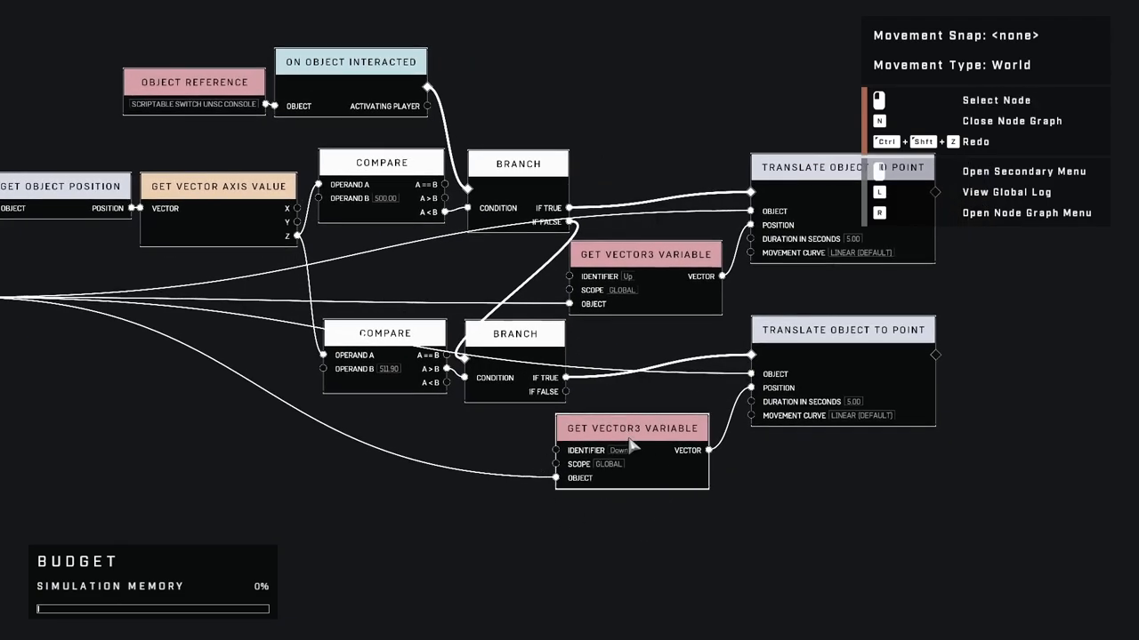
mouse_move(634, 466)
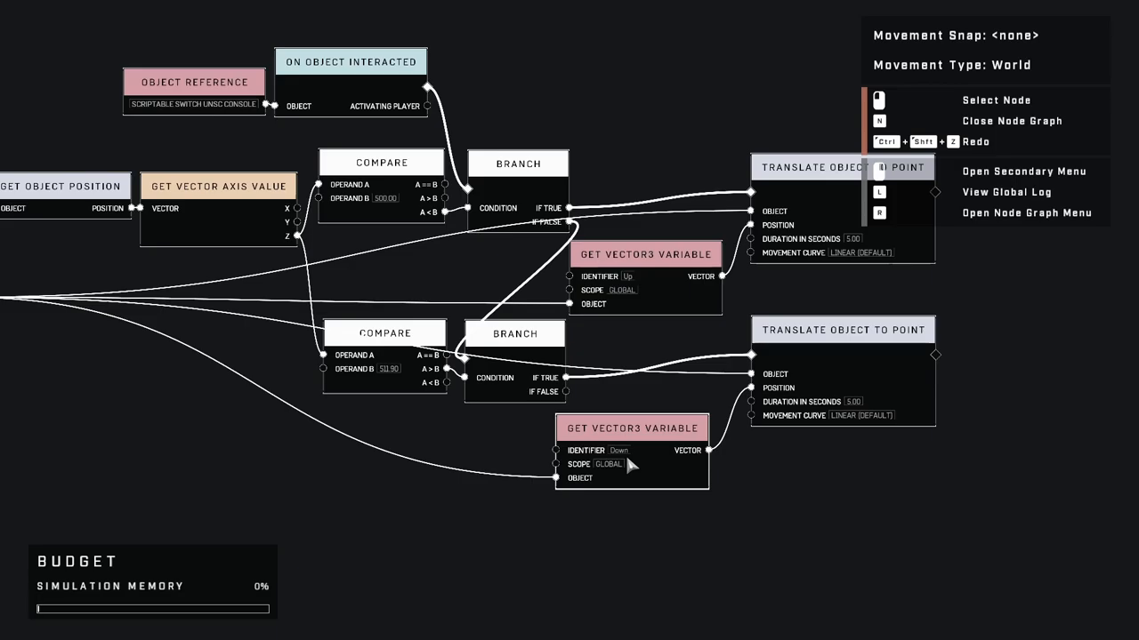